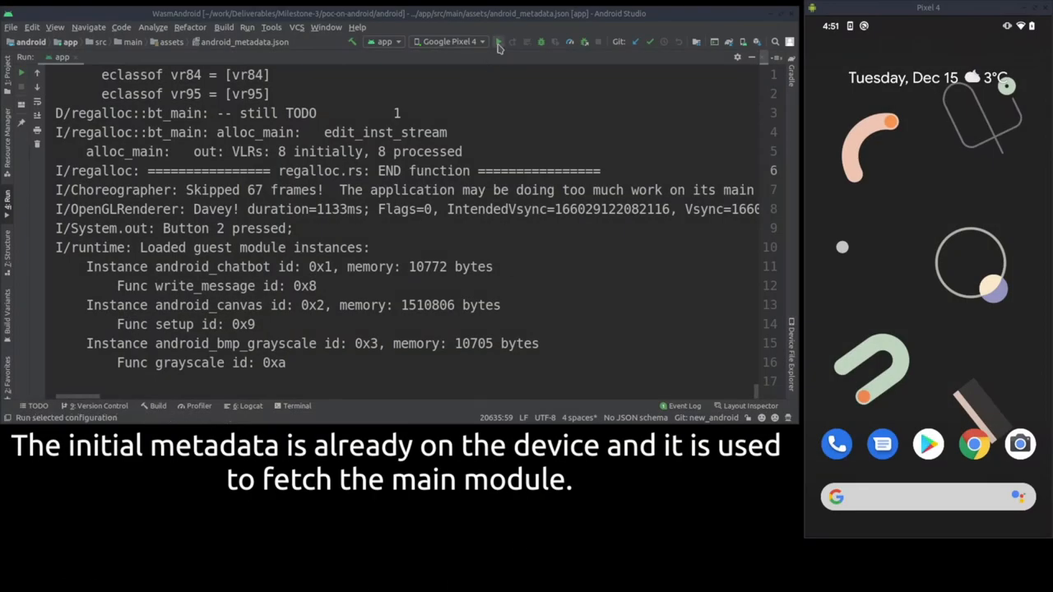
- Build and launch the WasmAndroid app on the Google Pixel 4 emulator
click(500, 42)
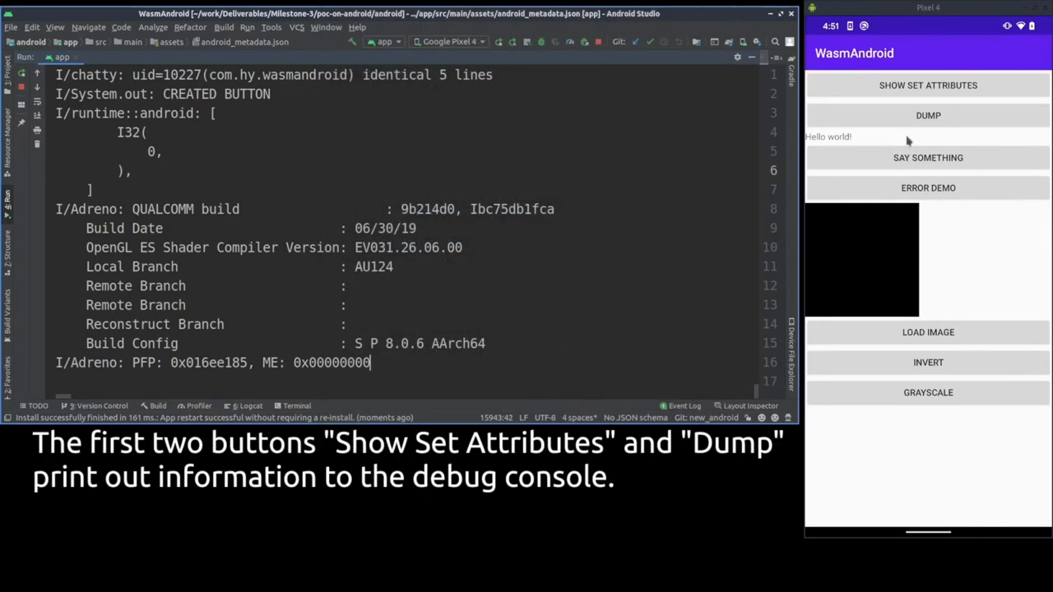
- Dump the guest module list, which shows no modules loaded yet
click(928, 116)
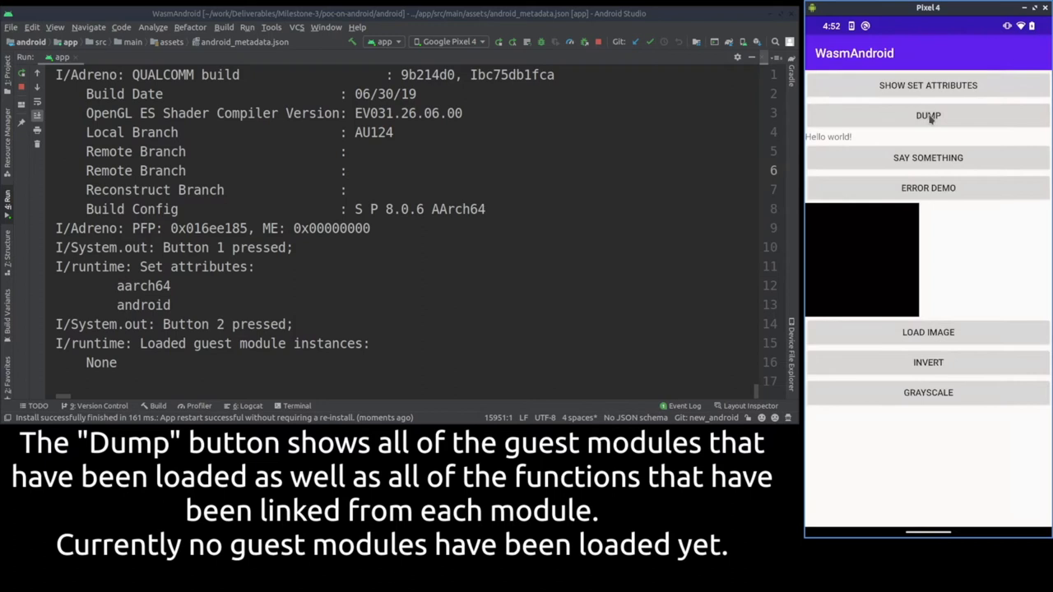
mouse_move(821, 156)
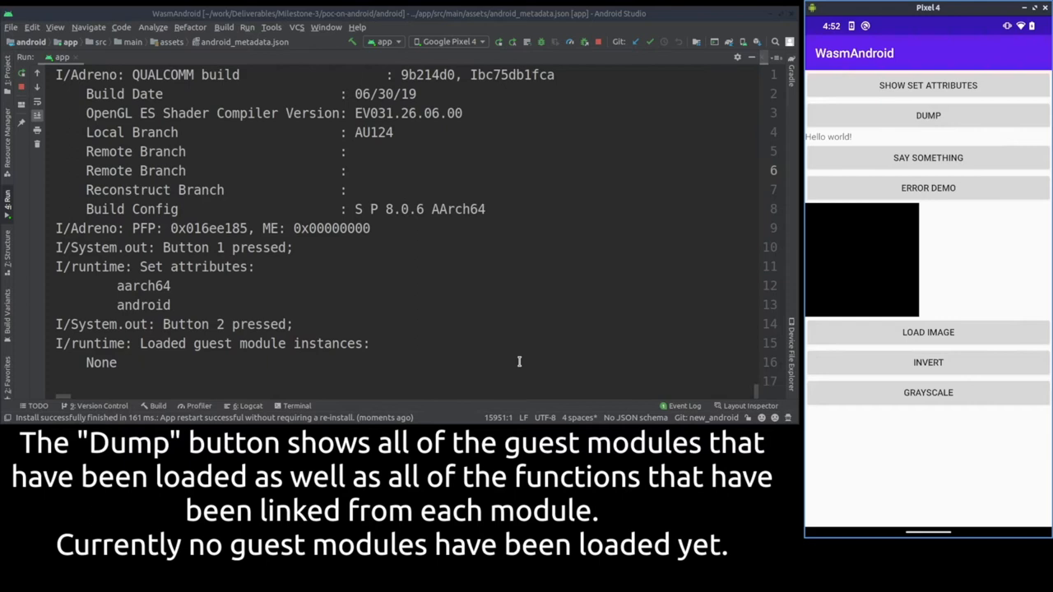
mouse_move(780, 341)
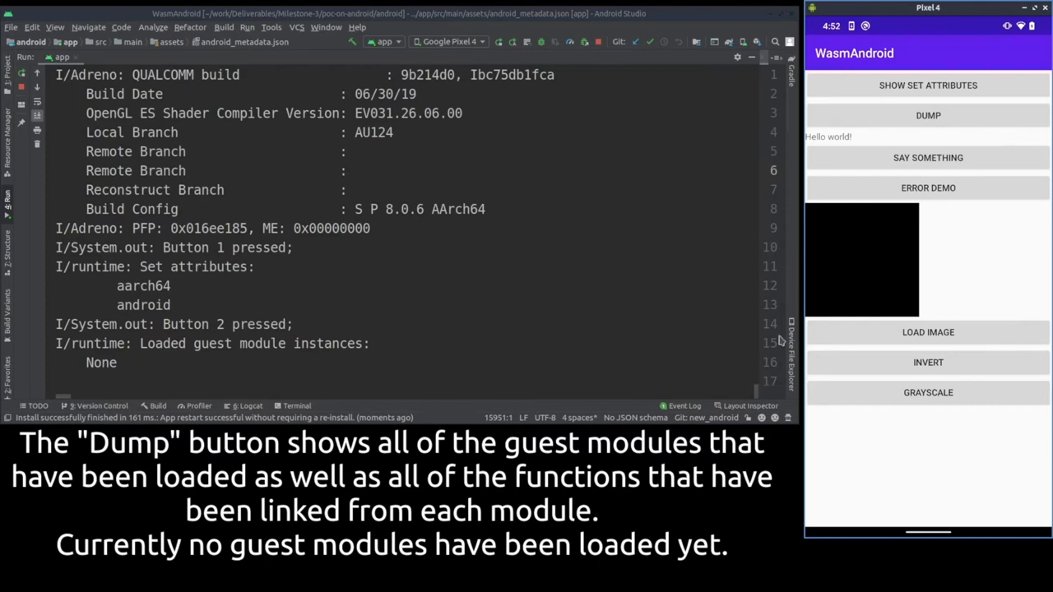
mouse_move(941, 166)
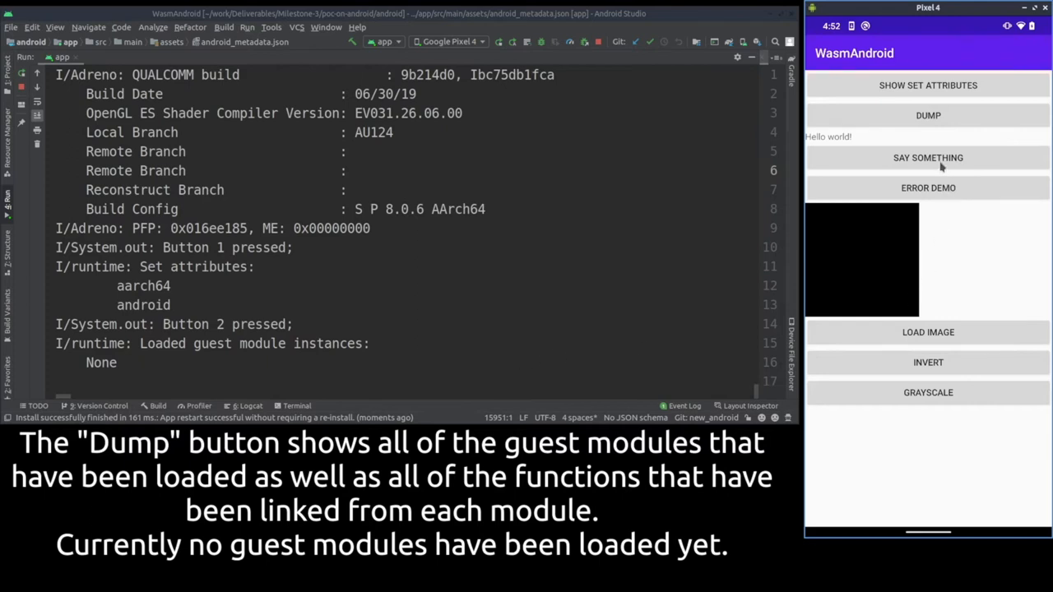
click(928, 157)
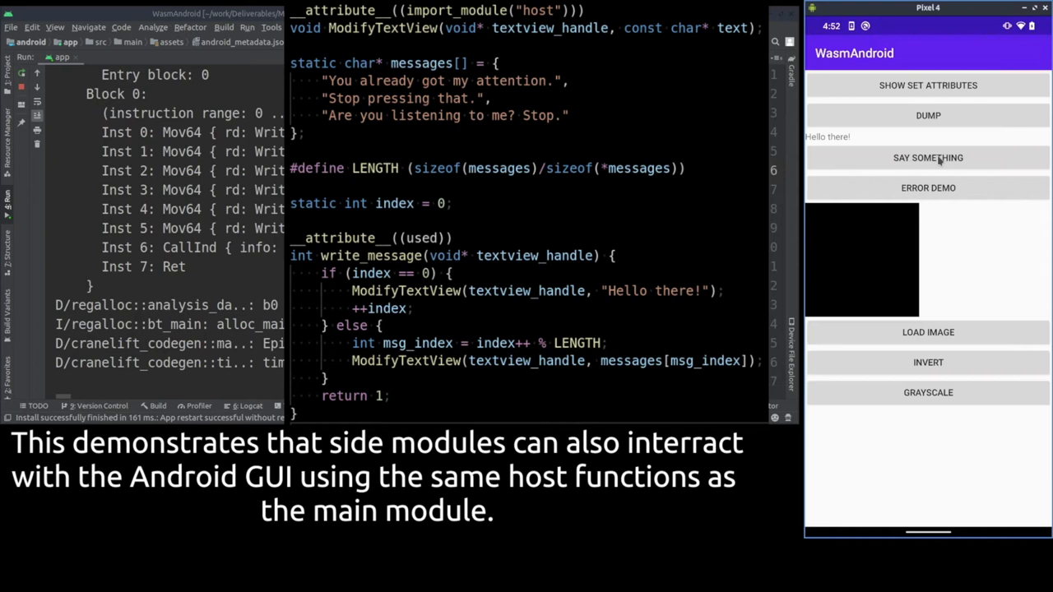
- Get two more chatbot replies, then dump modules showing android_chatbot with write_message
click(928, 157)
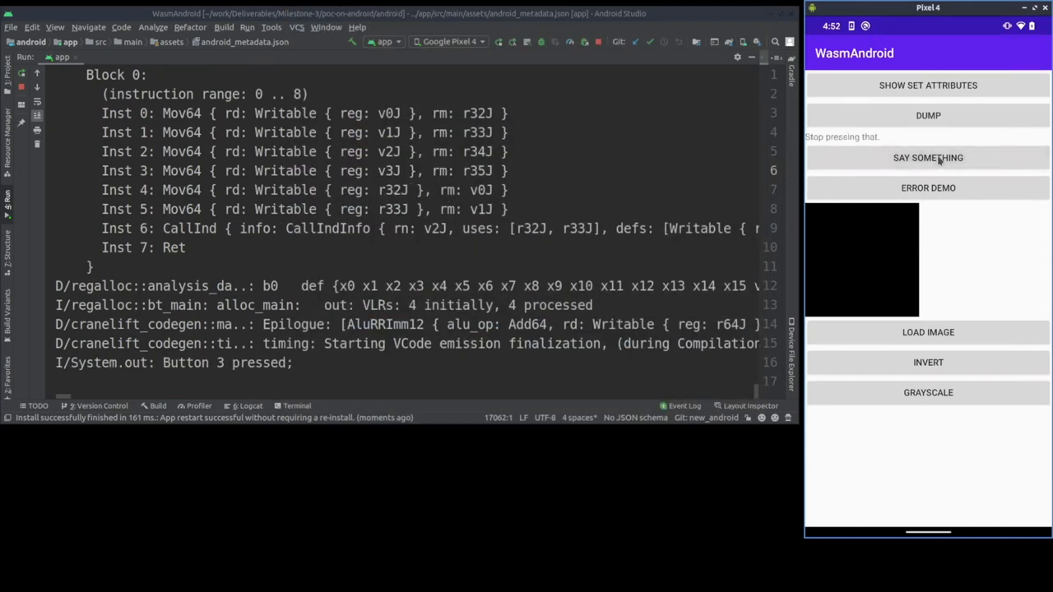
click(927, 158)
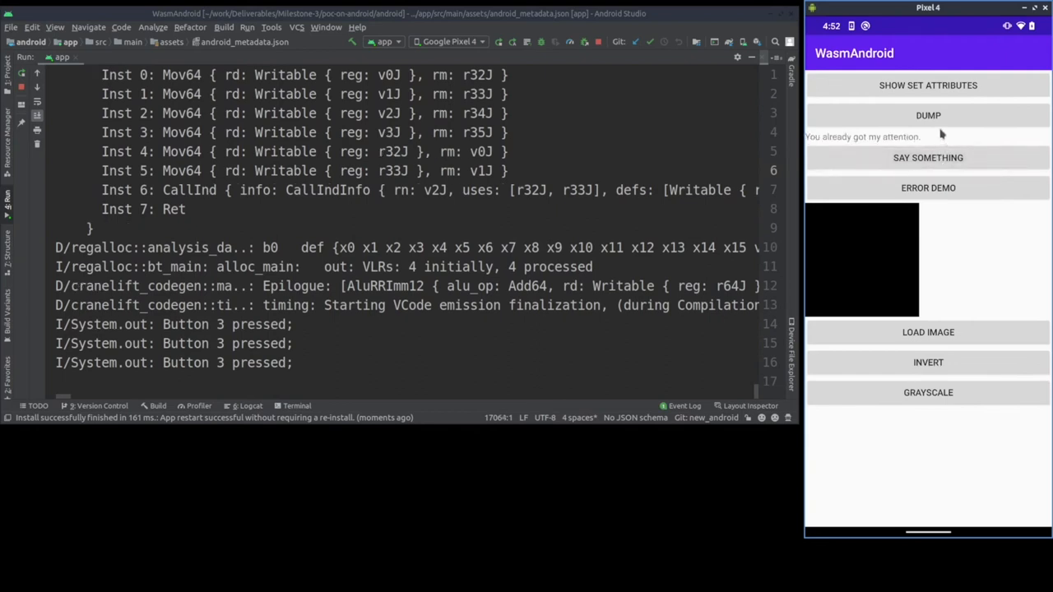
click(927, 116)
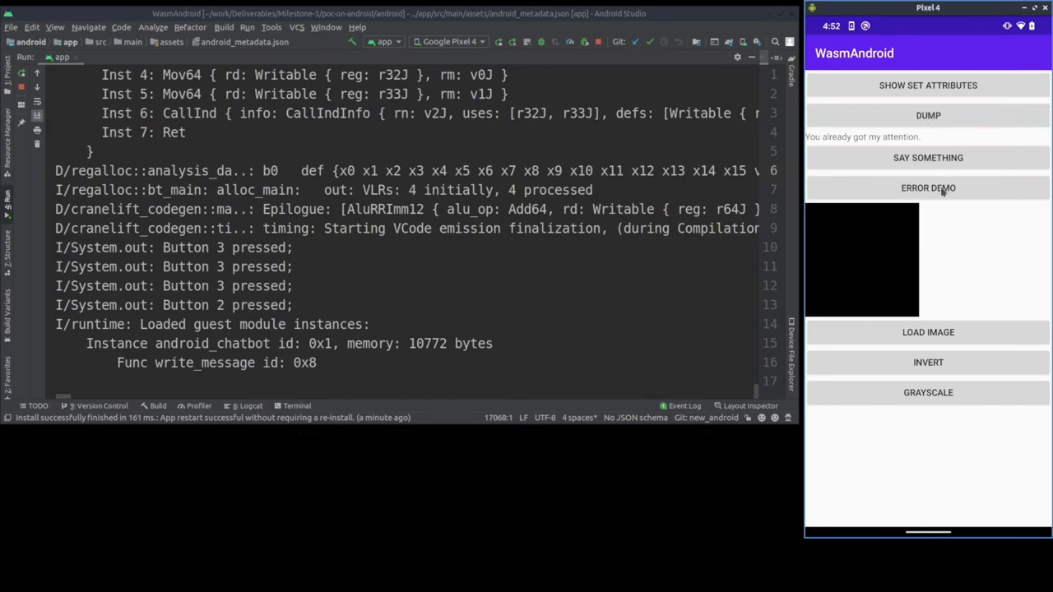
click(928, 116)
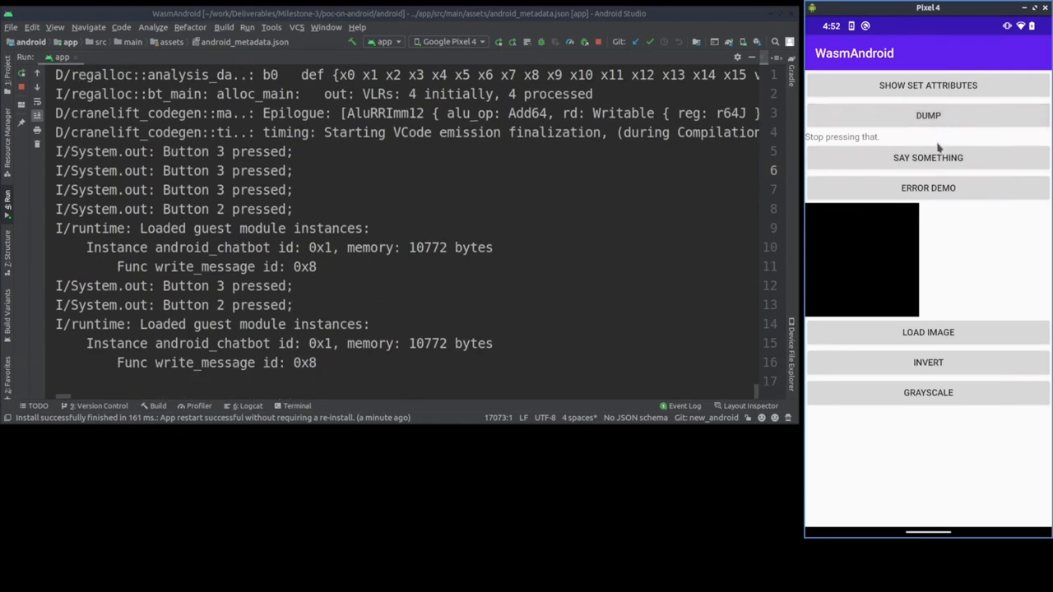
- Trigger the nonexistant_module dependency error demo, then request another chatbot reply
click(927, 230)
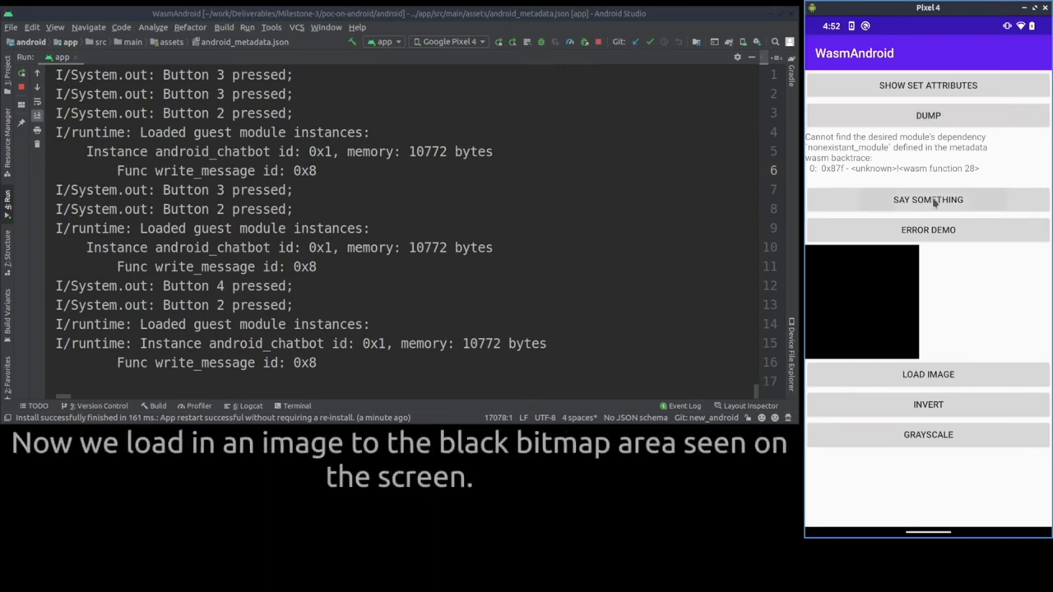
click(927, 199)
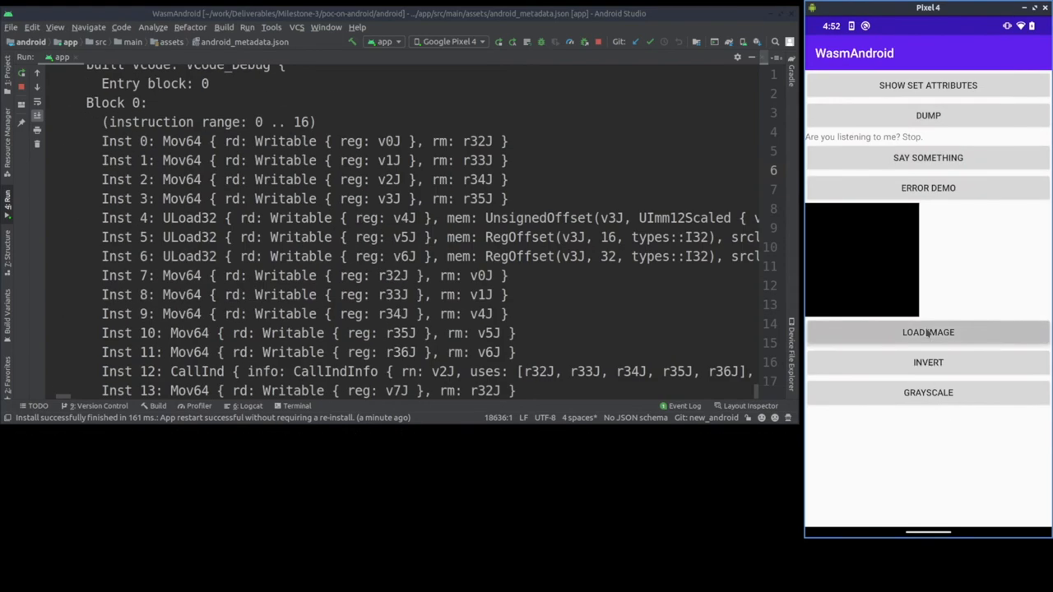
- Load the ornaments photo, then dump modules listing android_canvas alongside android_chatbot
click(927, 332)
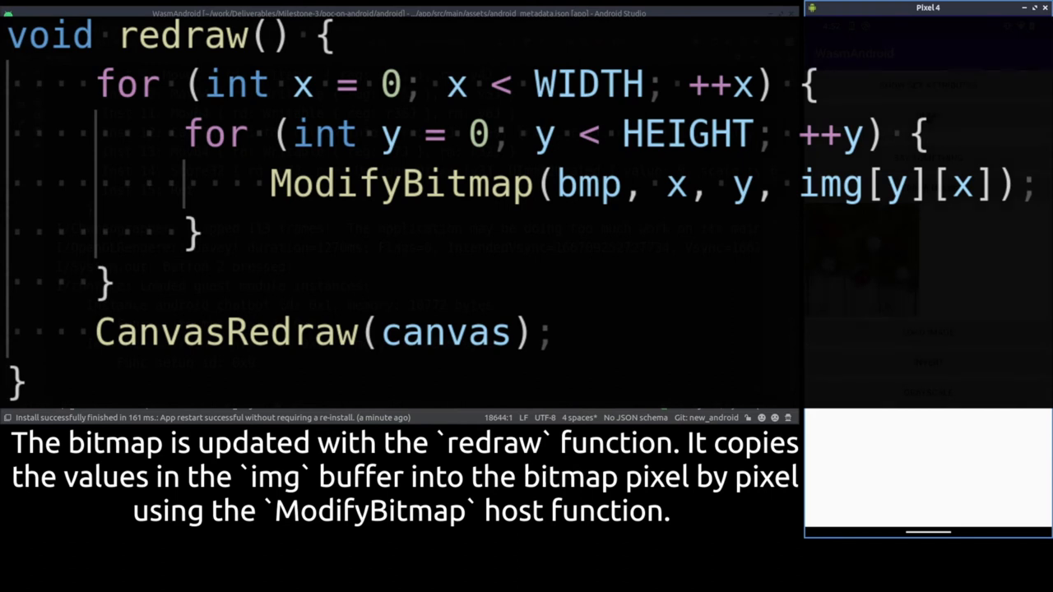
click(927, 115)
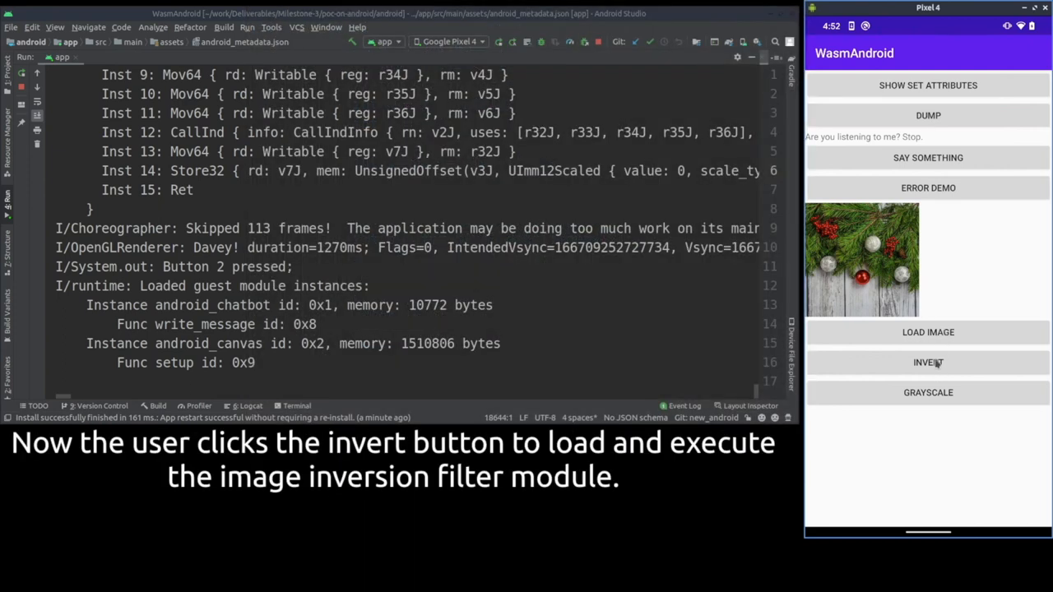
- Invert the photo's colours and dump modules listing android_bmp_invert
click(927, 363)
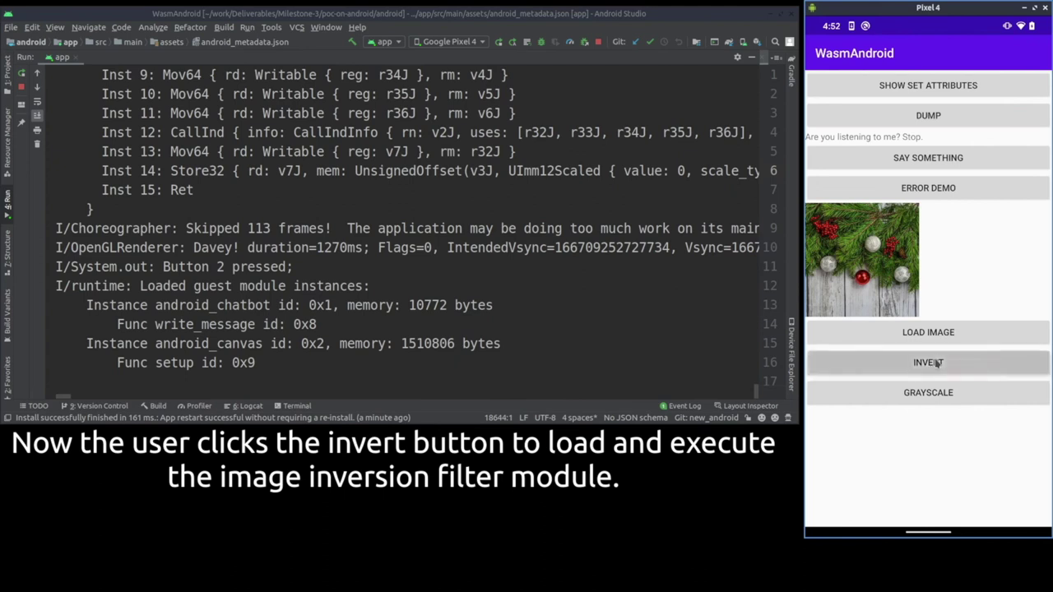
click(927, 363)
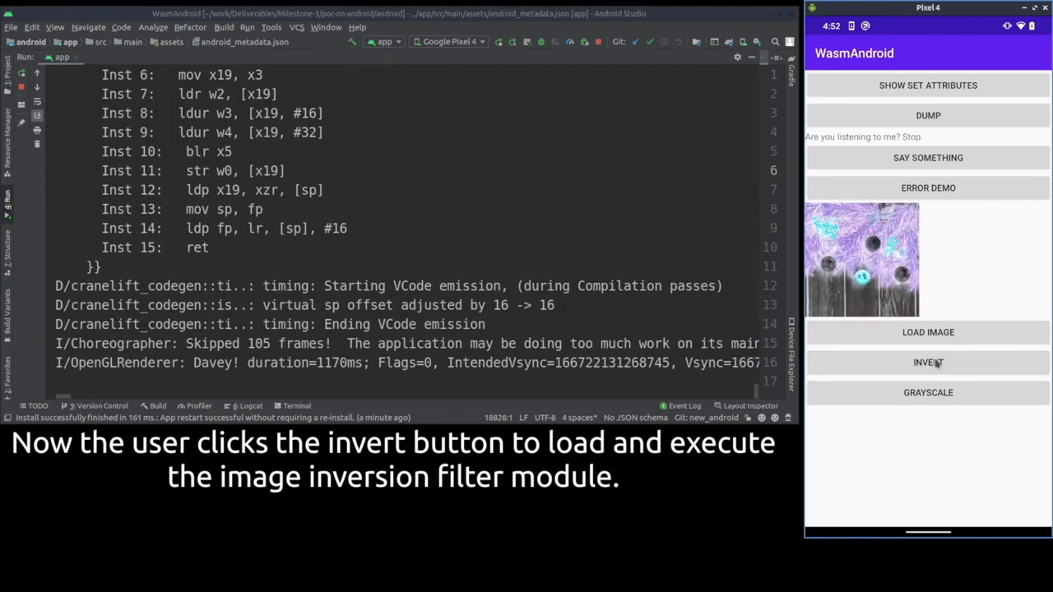
click(928, 363)
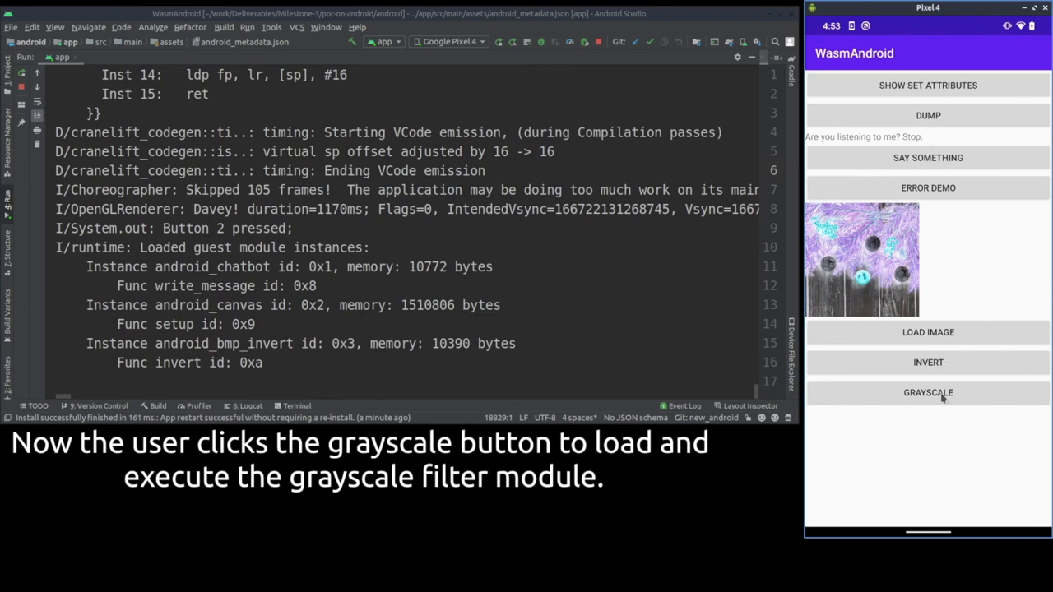
- Grayscale the photo, adding android_bmp_grayscale as the fourth module, then invert it
click(928, 392)
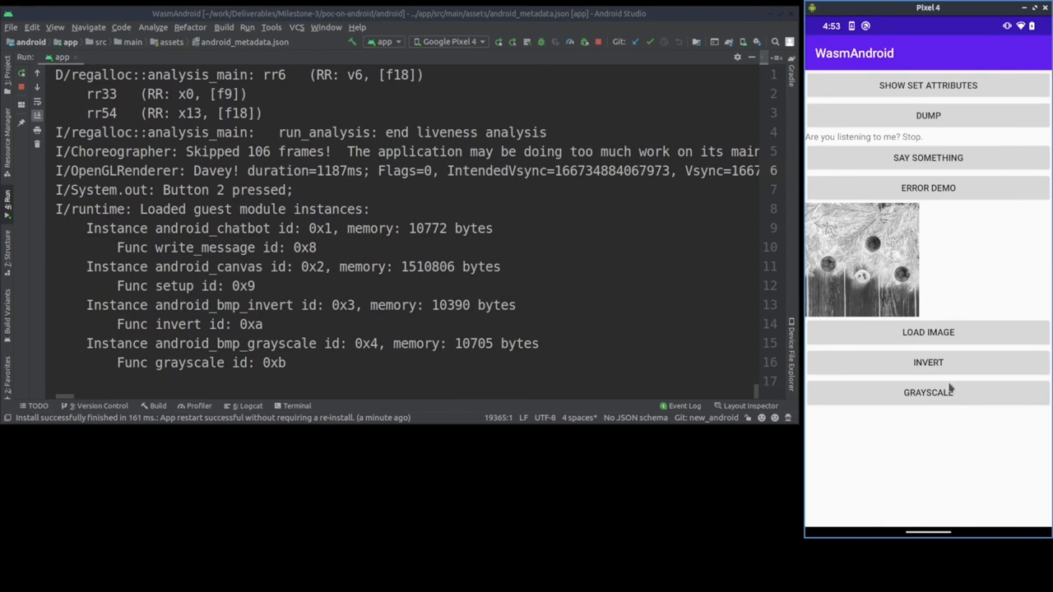
click(927, 393)
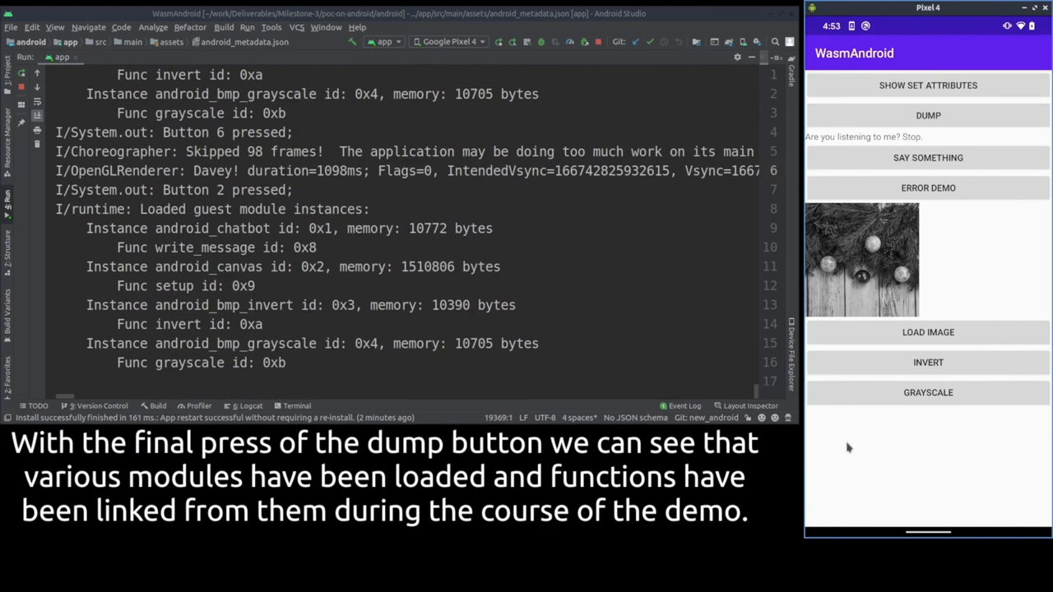
mouse_move(808, 459)
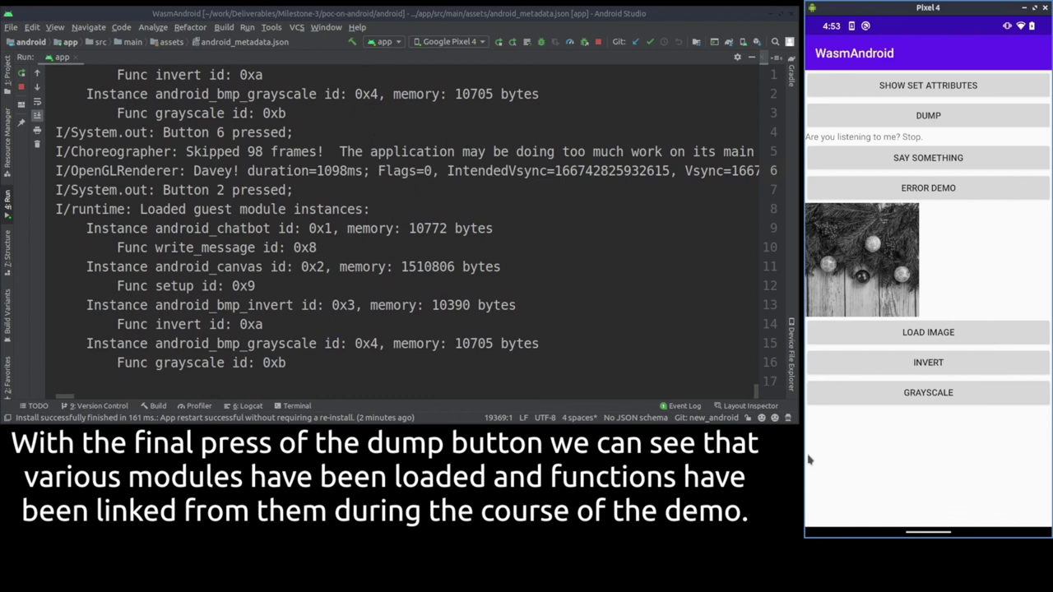